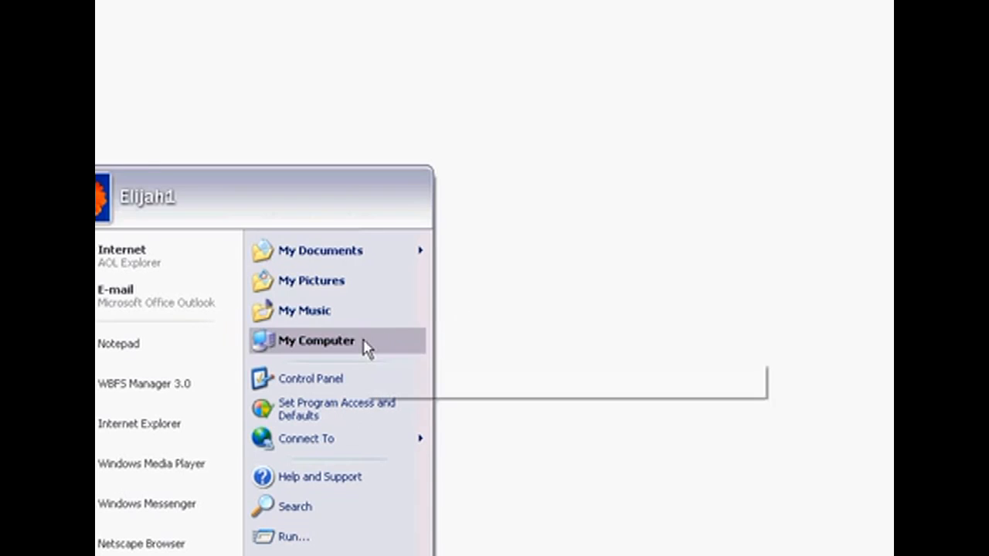
Open My Computer and bring up Folder Options from the Tools menu
left_click(316, 341)
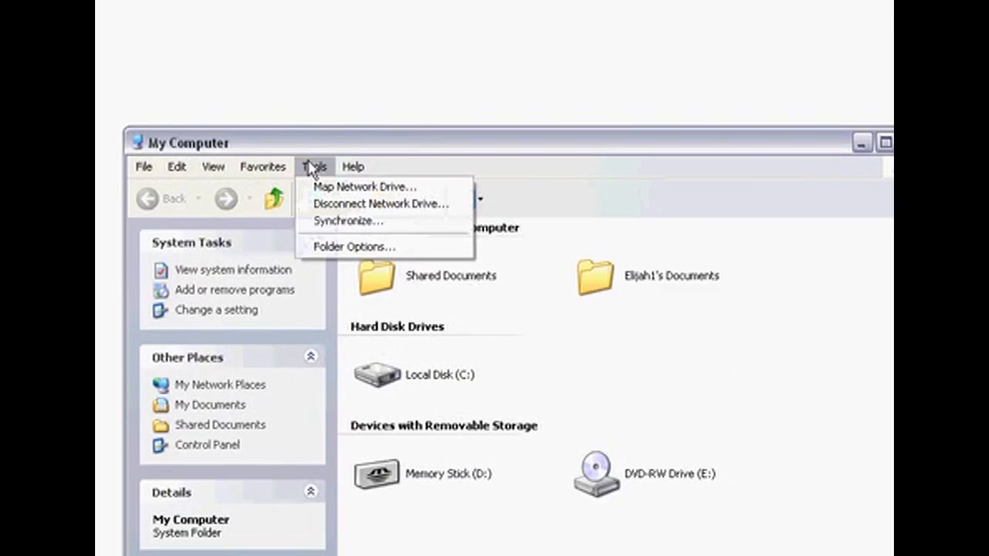
left_click(353, 247)
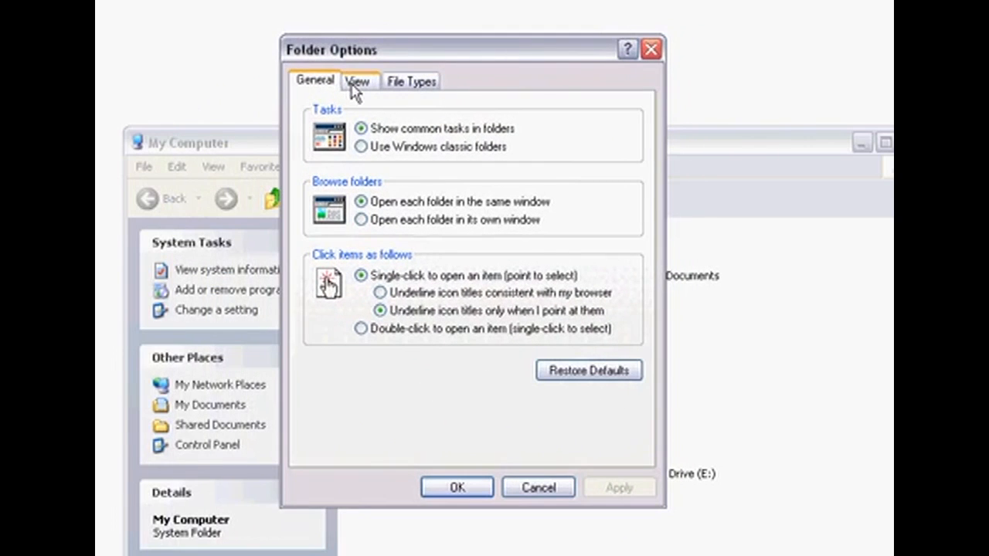
Turn on 'Show hidden files and folders' in the View settings and apply it
left_click(356, 81)
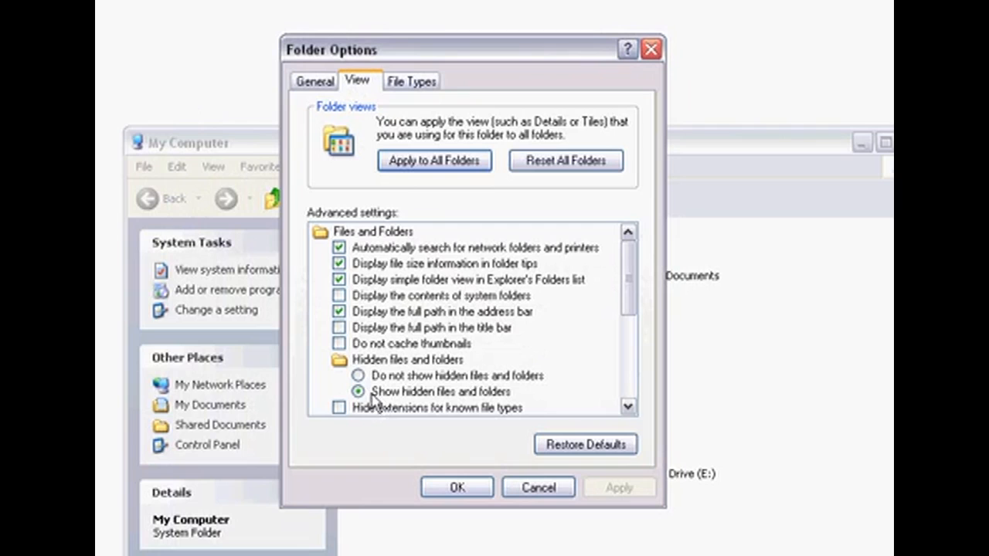
mouse_move(518, 400)
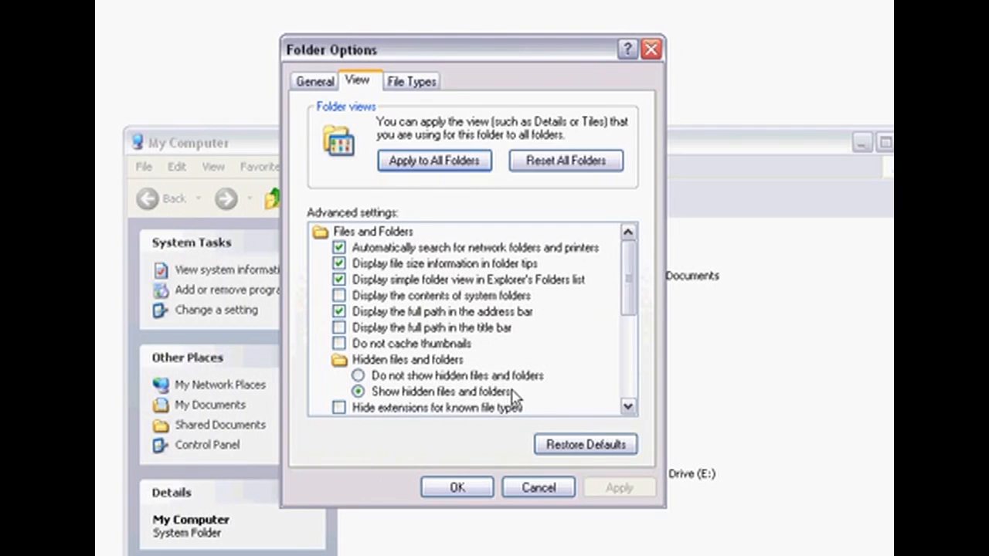
mouse_move(640, 506)
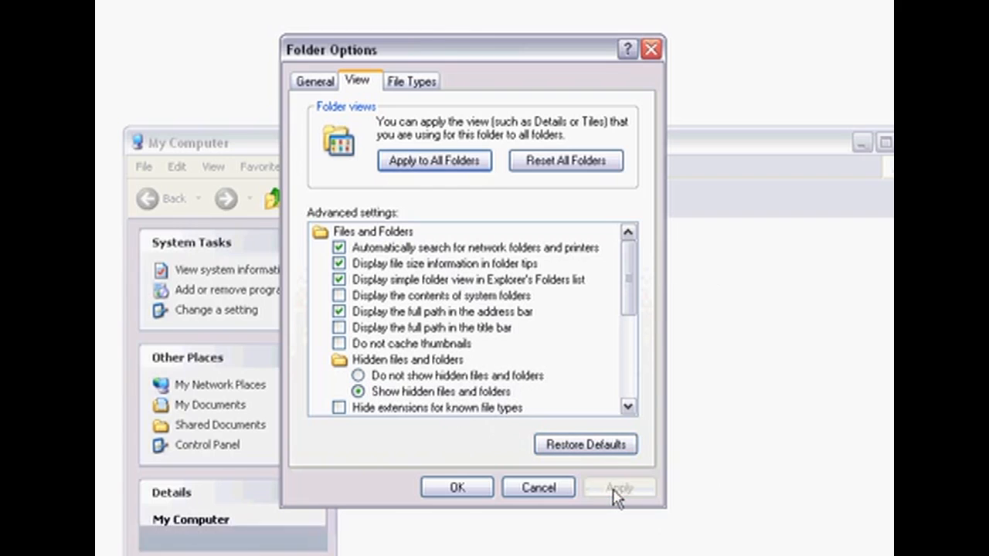
left_click(456, 488)
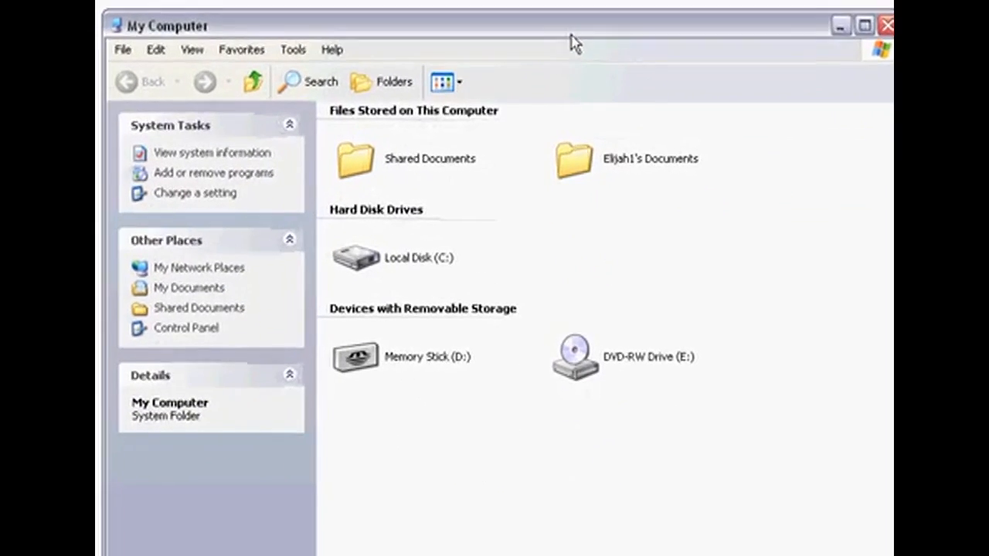
Navigate from Local Disk (C:) through ProgramData into the Apple folder
left_click(420, 257)
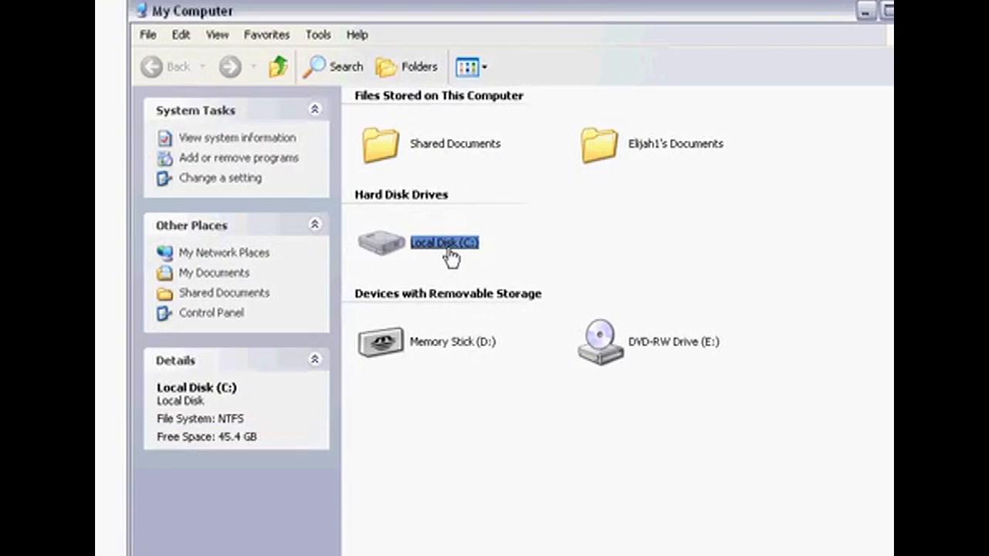
double_click(444, 243)
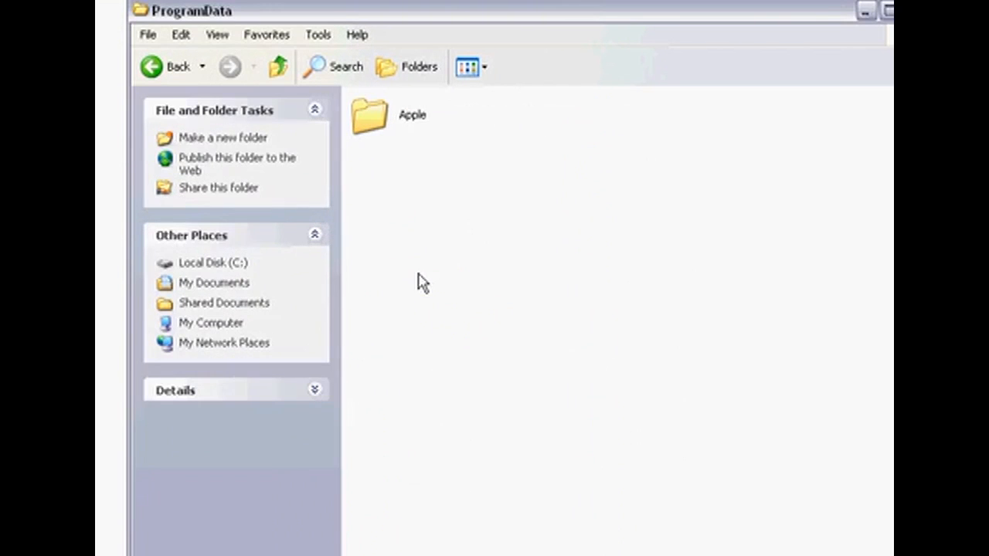
left_click(370, 116)
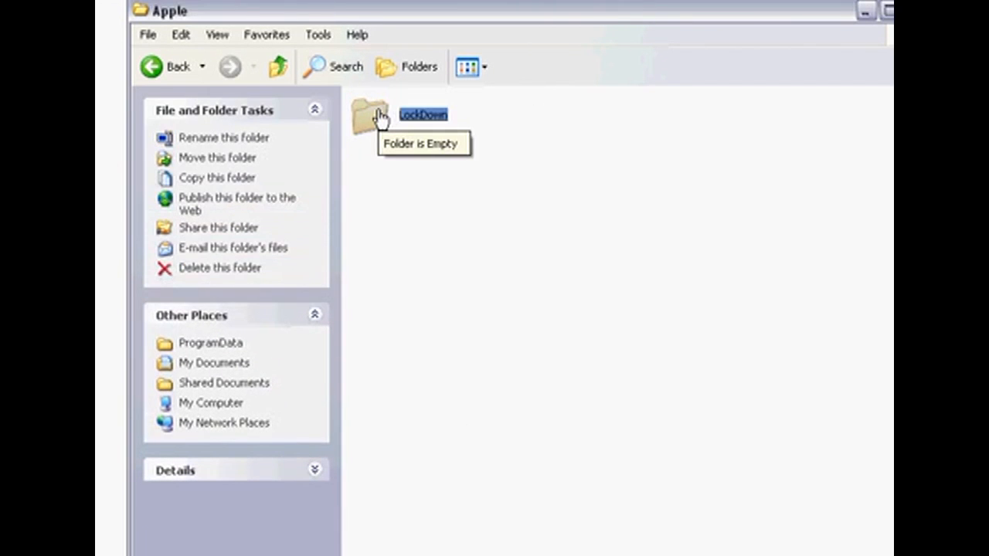
Delete the LockDown folder to the Recycle Bin, confirming with Yes
right_click(375, 116)
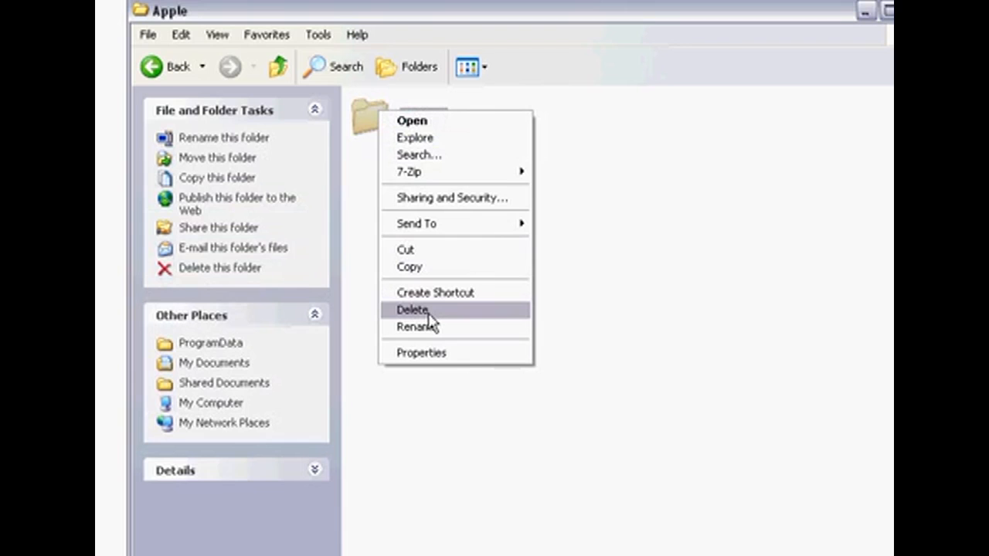
left_click(413, 310)
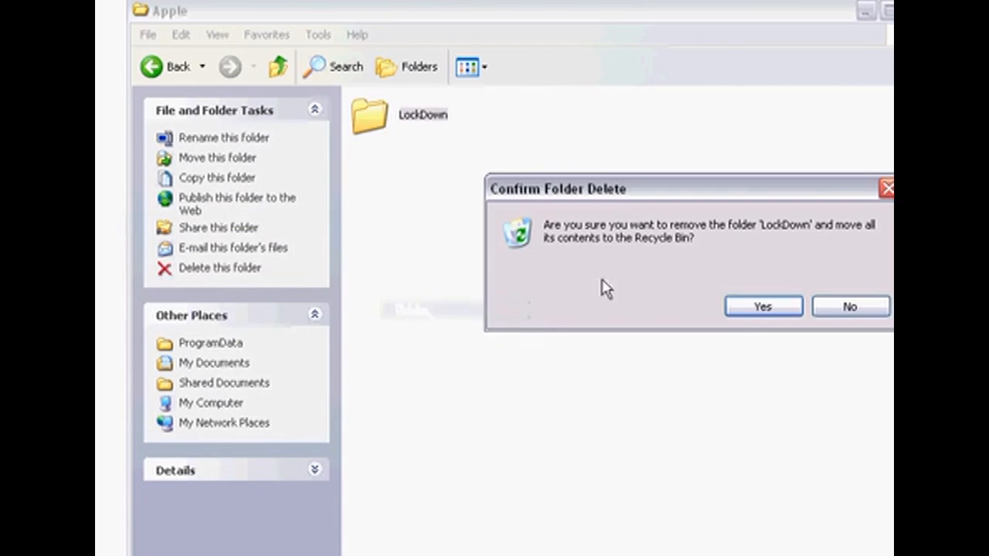
mouse_move(853, 193)
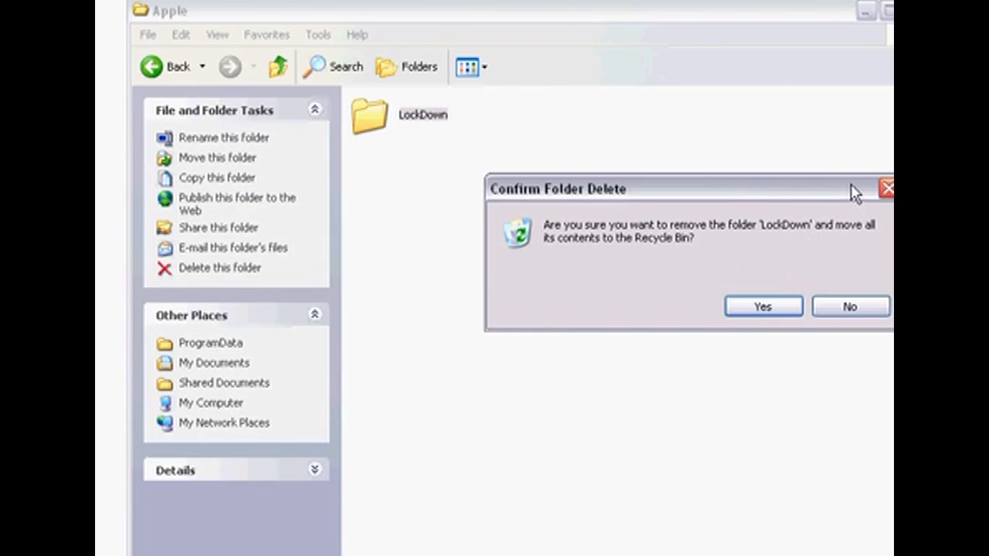
left_click(762, 306)
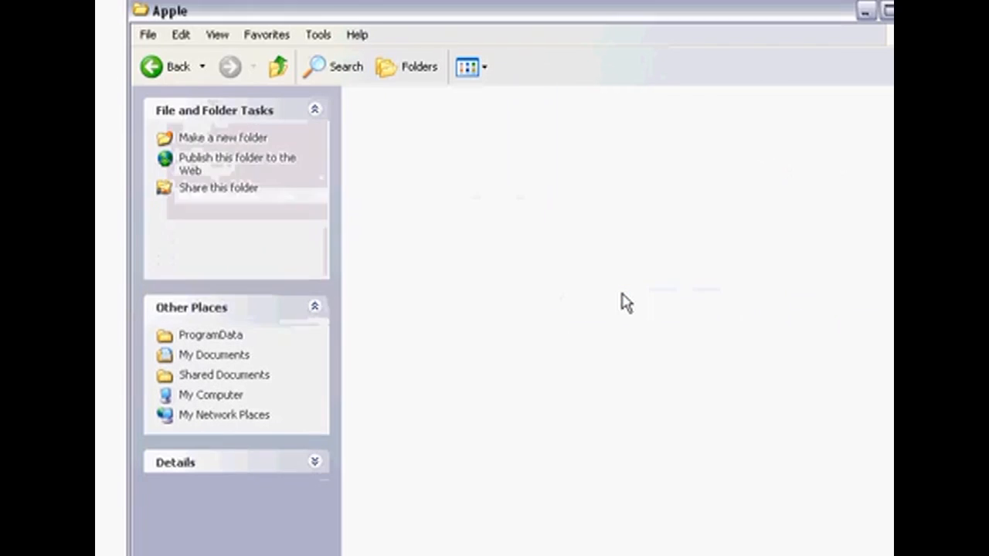
left_click(314, 109)
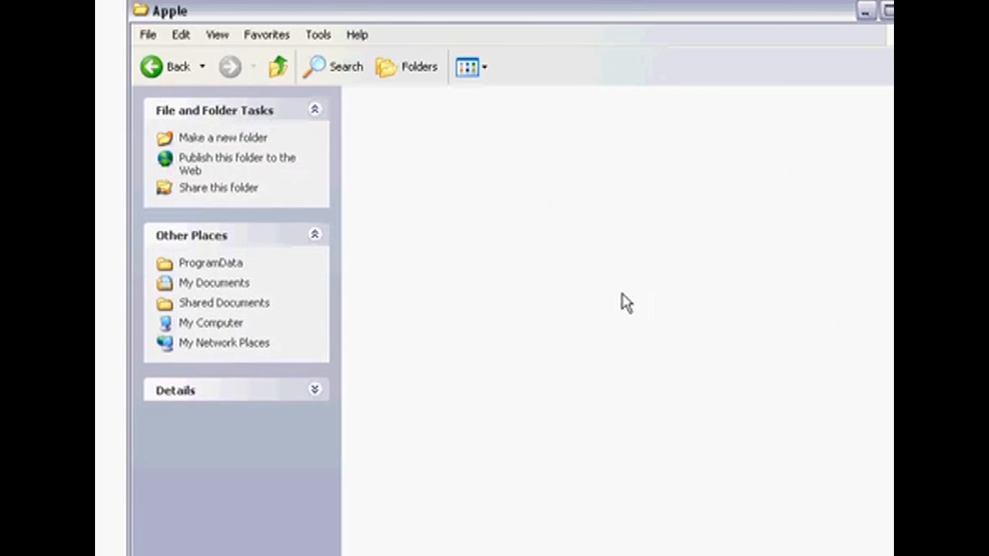